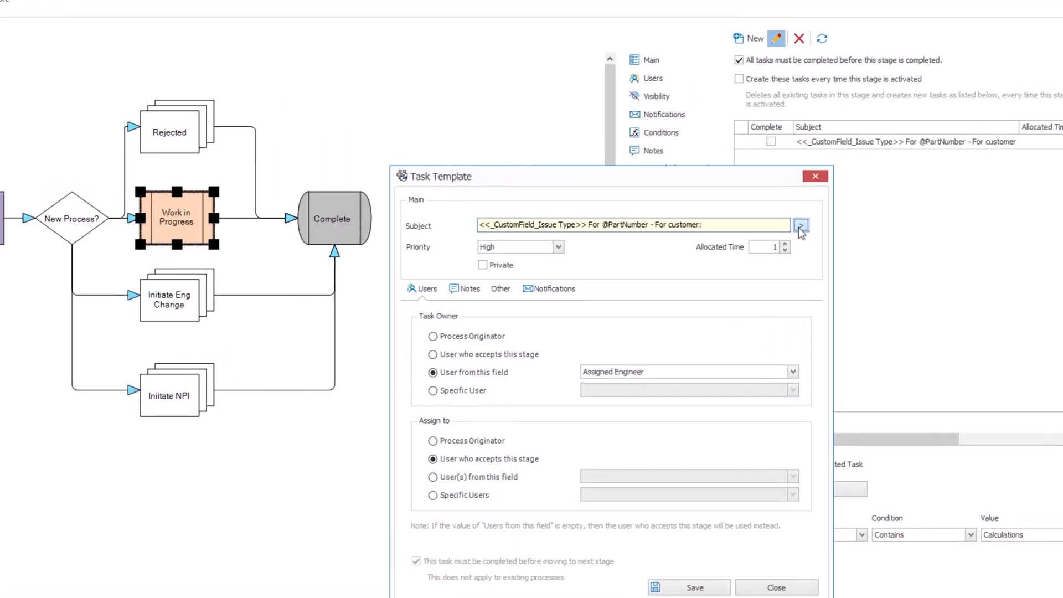
Accept ISS-0107's process and open its auto-created VERITANK calculations task from the Tasks tab
left_click(800, 224)
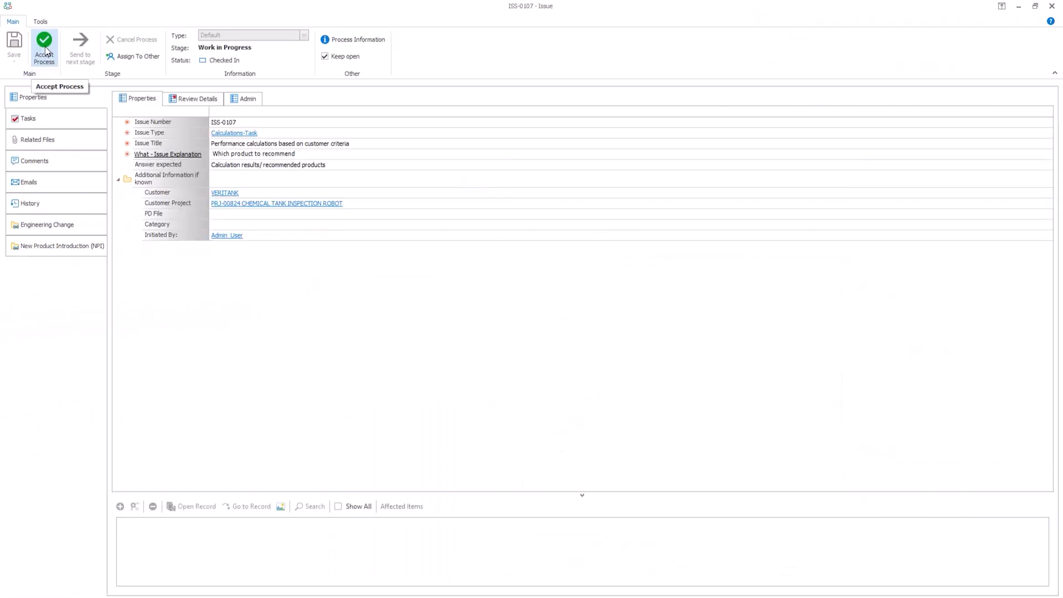
left_click(44, 48)
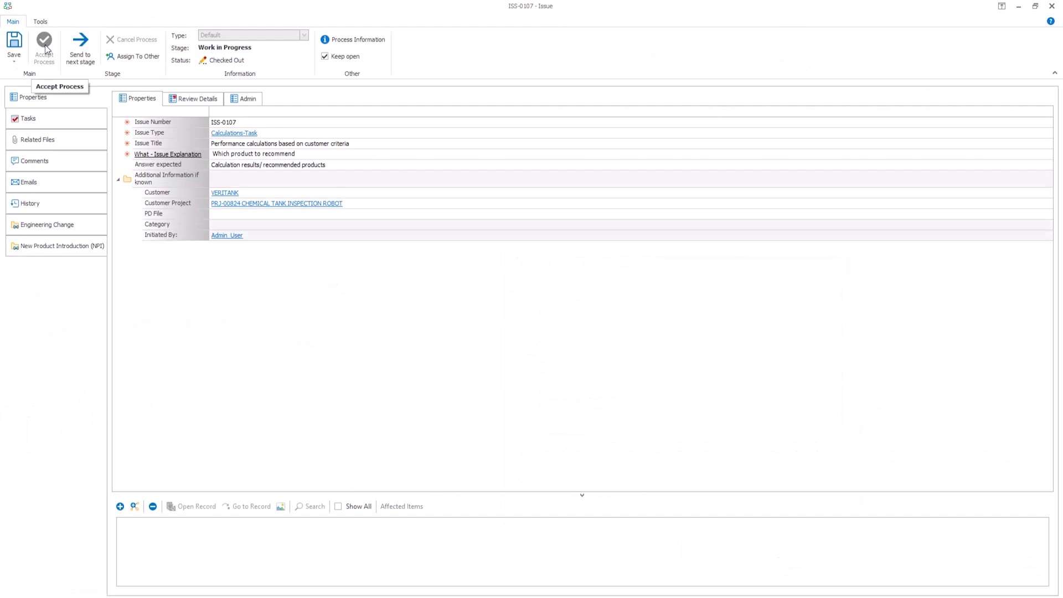
left_click(27, 118)
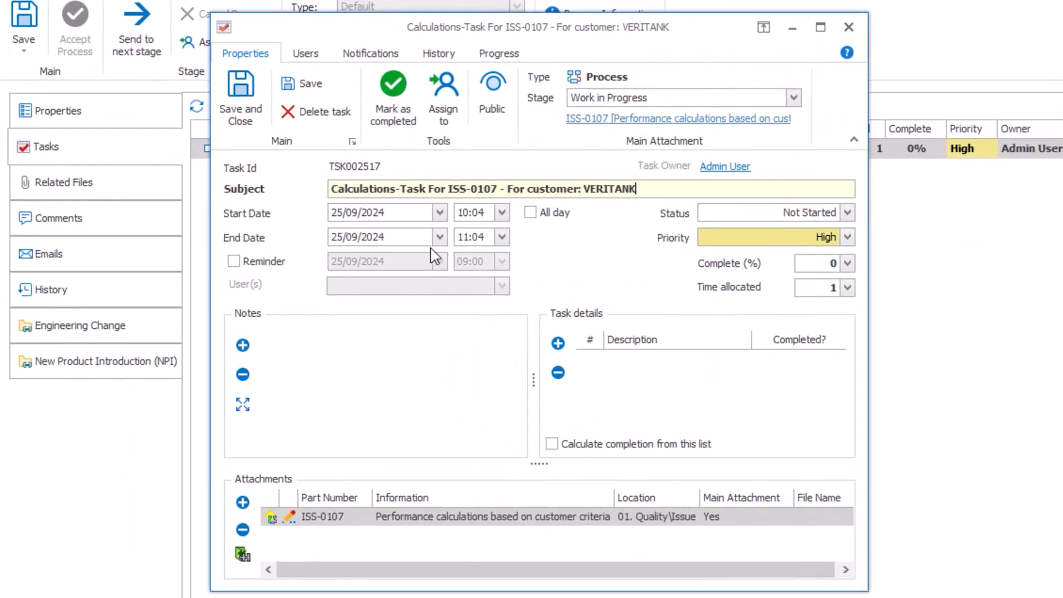
left_click(848, 27)
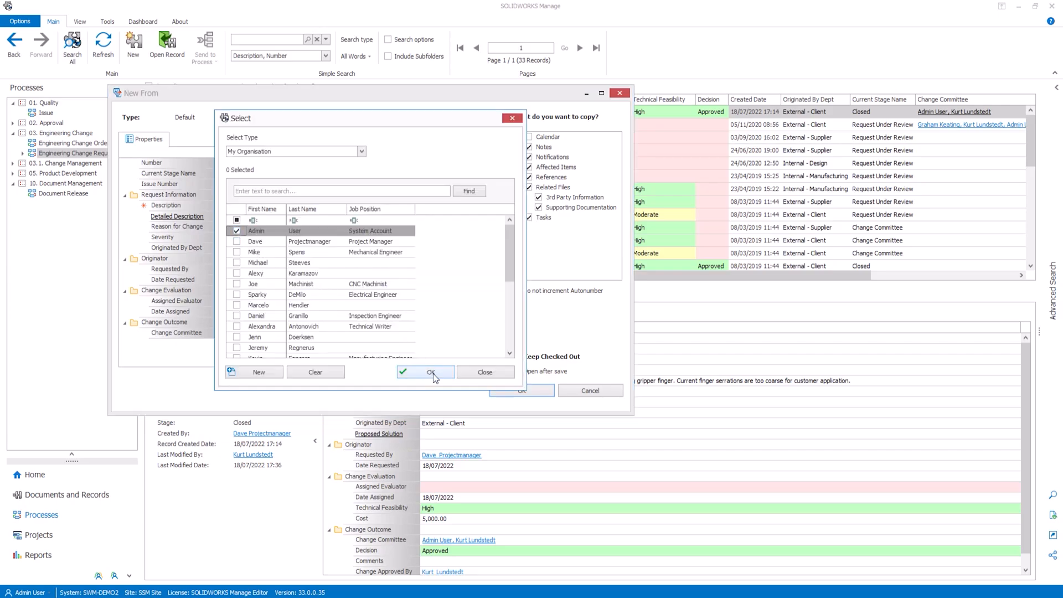
Confirm the chosen evaluator and create ECR-0237 from the copied request
left_click(425, 372)
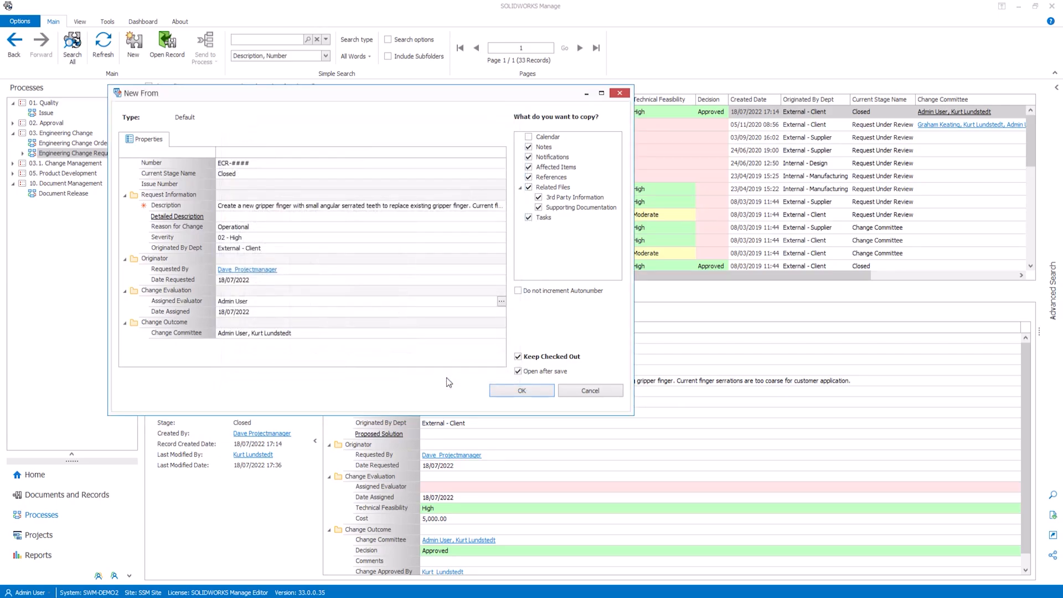
left_click(520, 389)
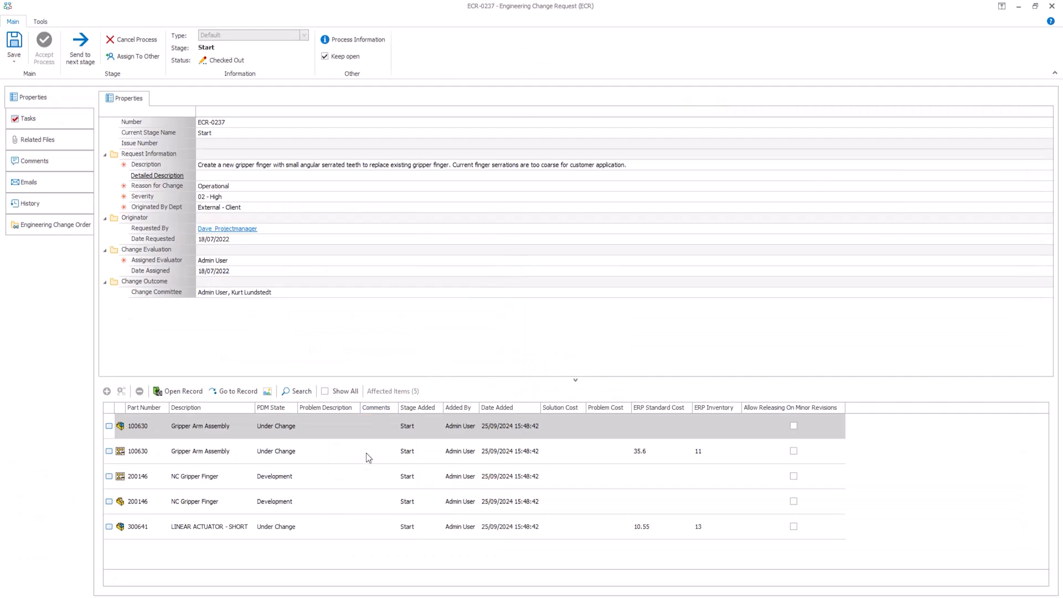
mouse_move(30, 118)
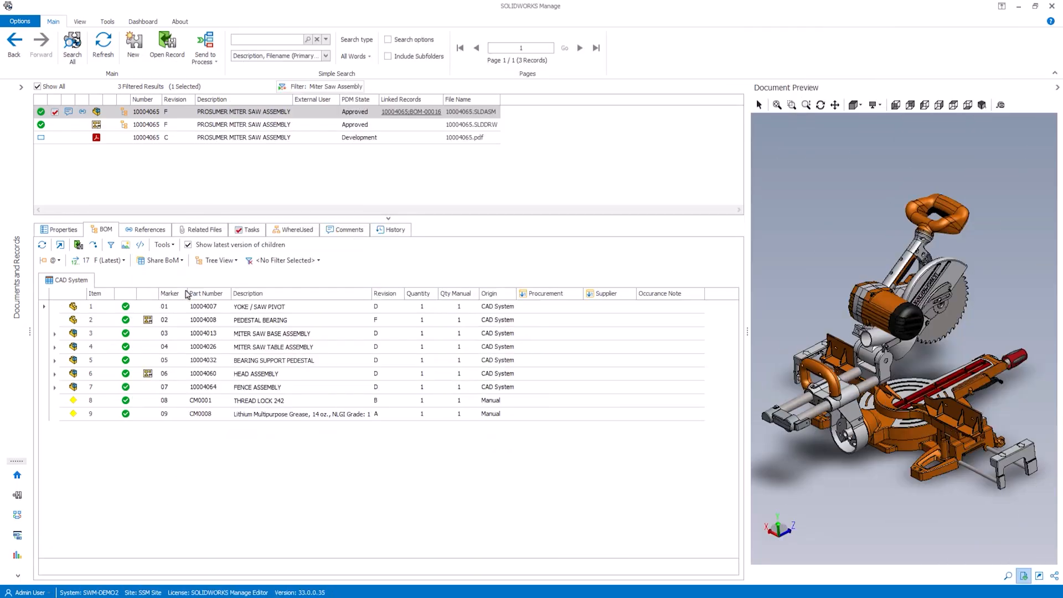
Share assembly 10004065's BOM and review the PEDESTAL BEARING line on the web page
left_click(160, 261)
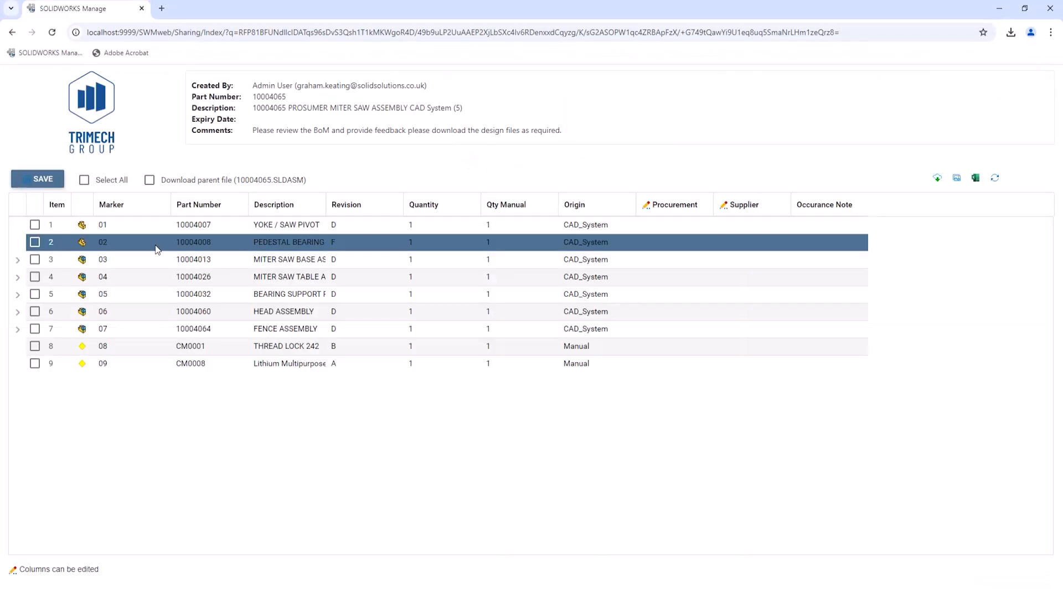
left_click(751, 242)
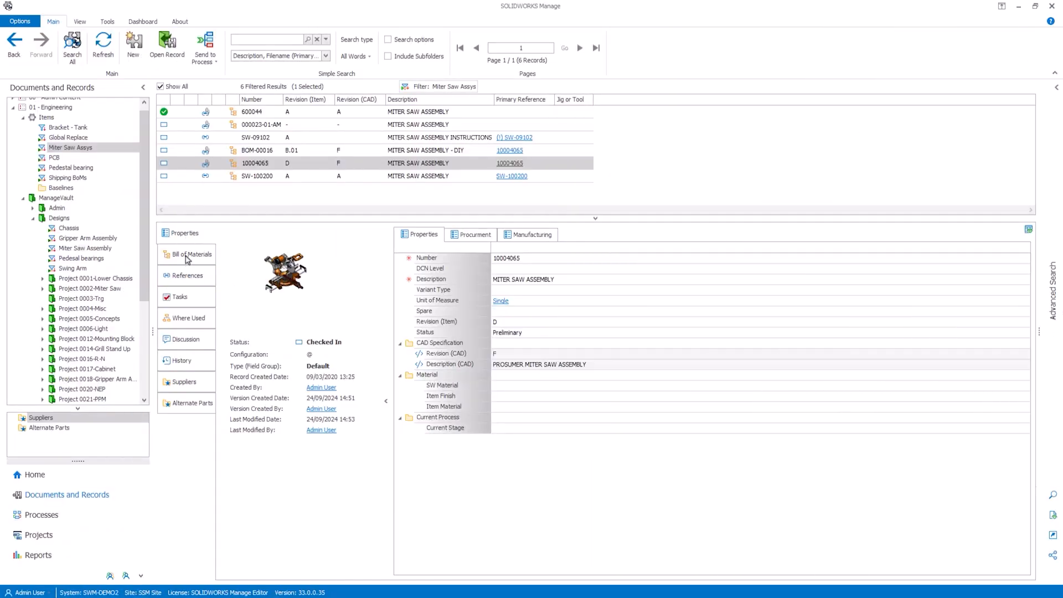
mouse_move(186, 259)
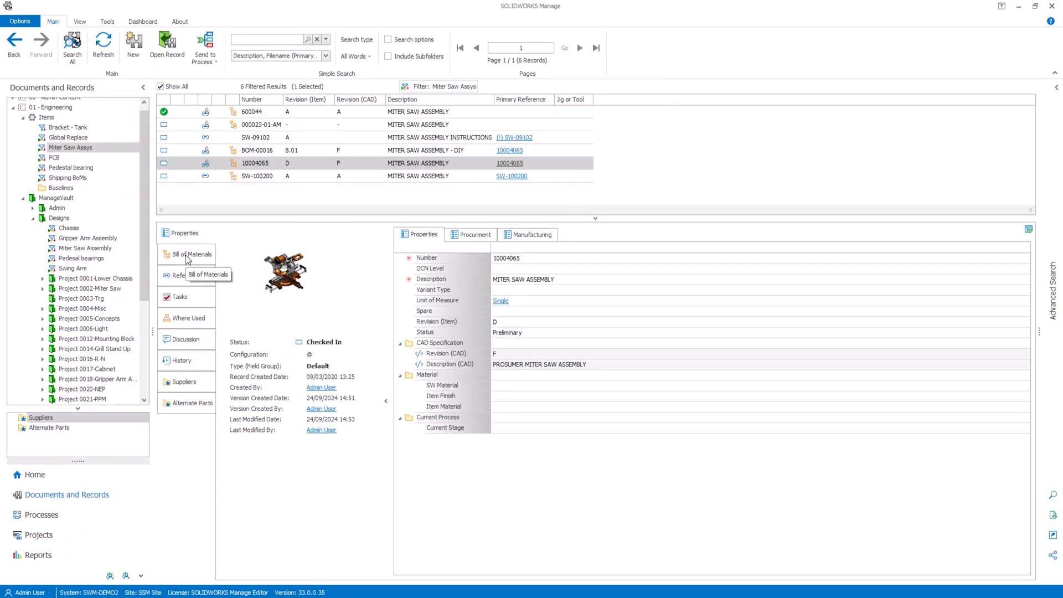
Sort the Bill of Materials by Occurance Notes and switch it to Flat View
left_click(193, 254)
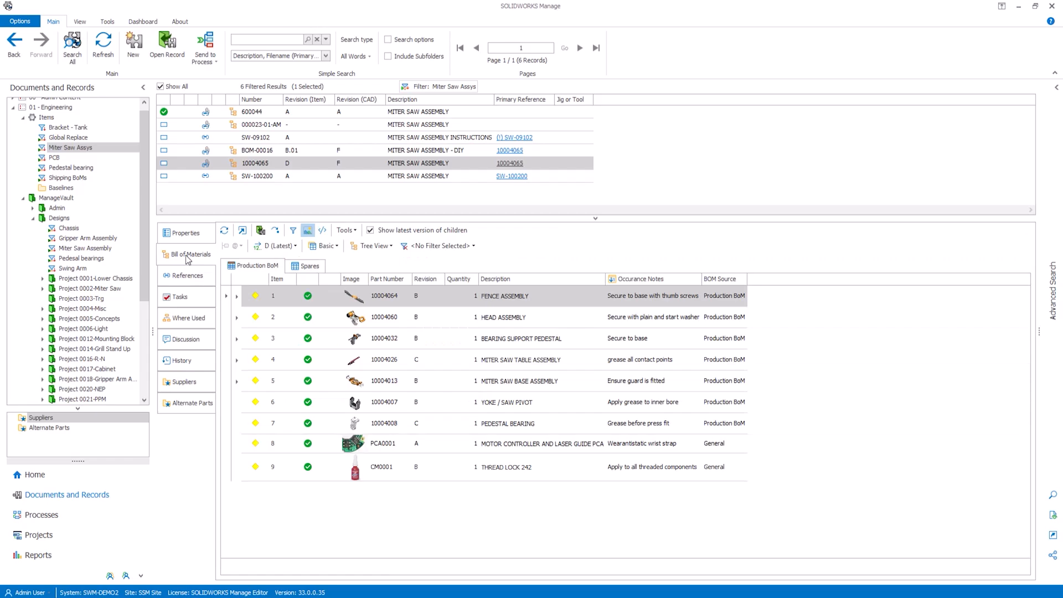
left_click(645, 278)
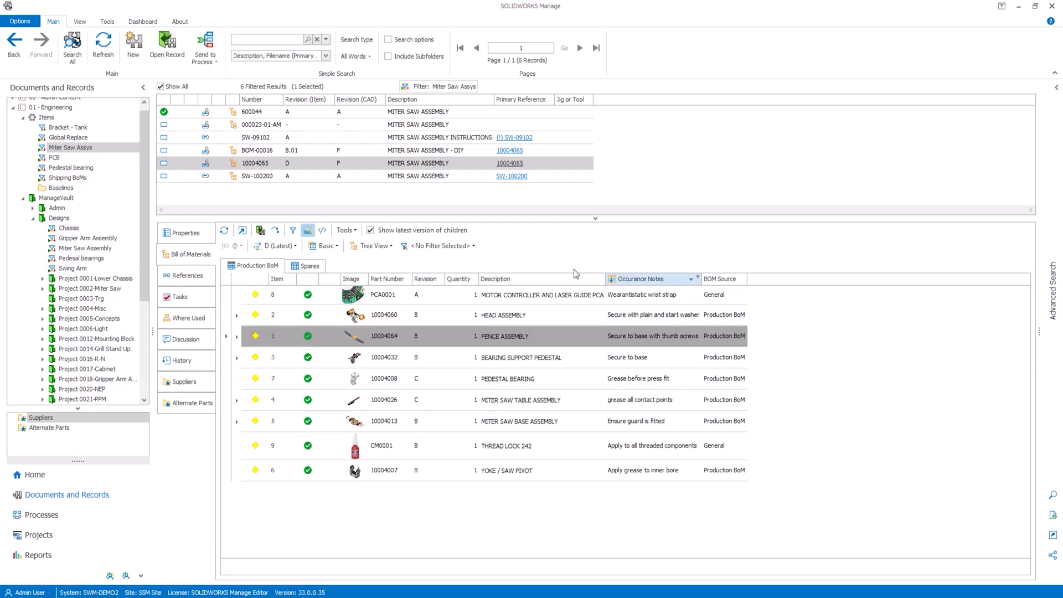
left_click(374, 245)
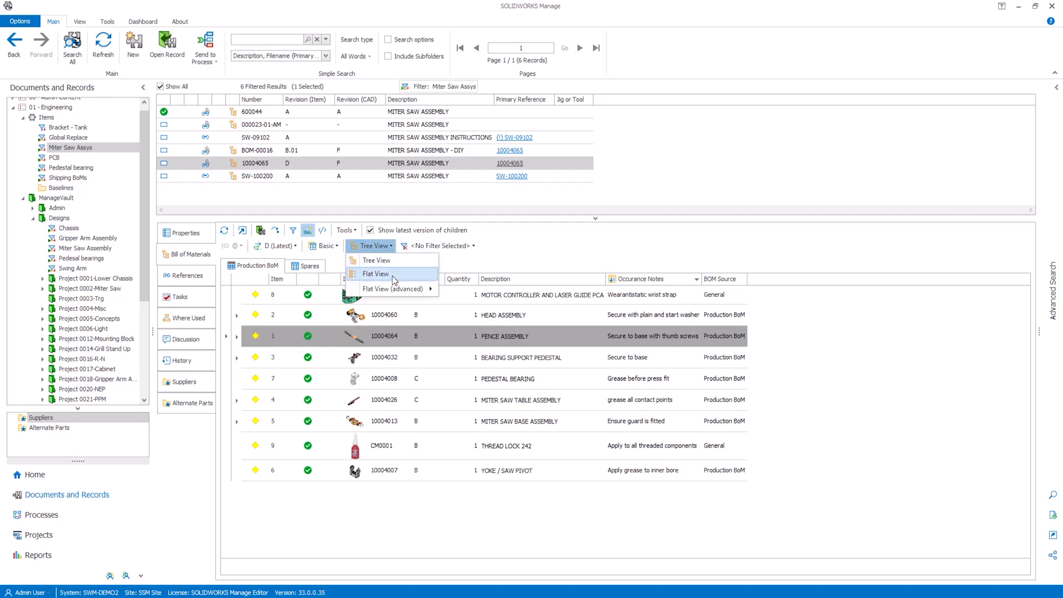
left_click(375, 274)
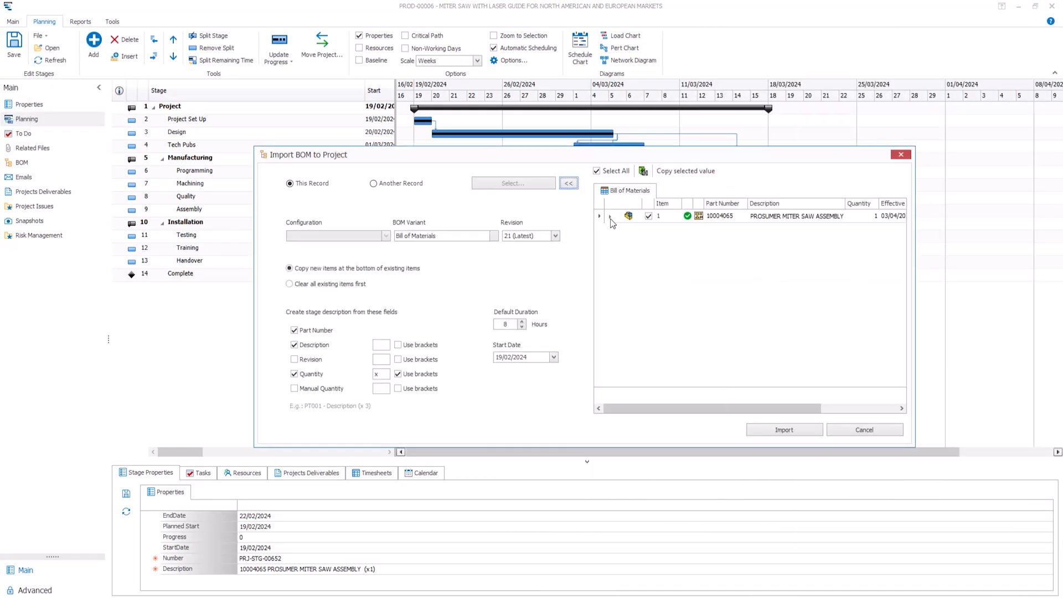
Expand assembly 10004065 and import all its checked BOM items into PROD-00006
left_click(599, 215)
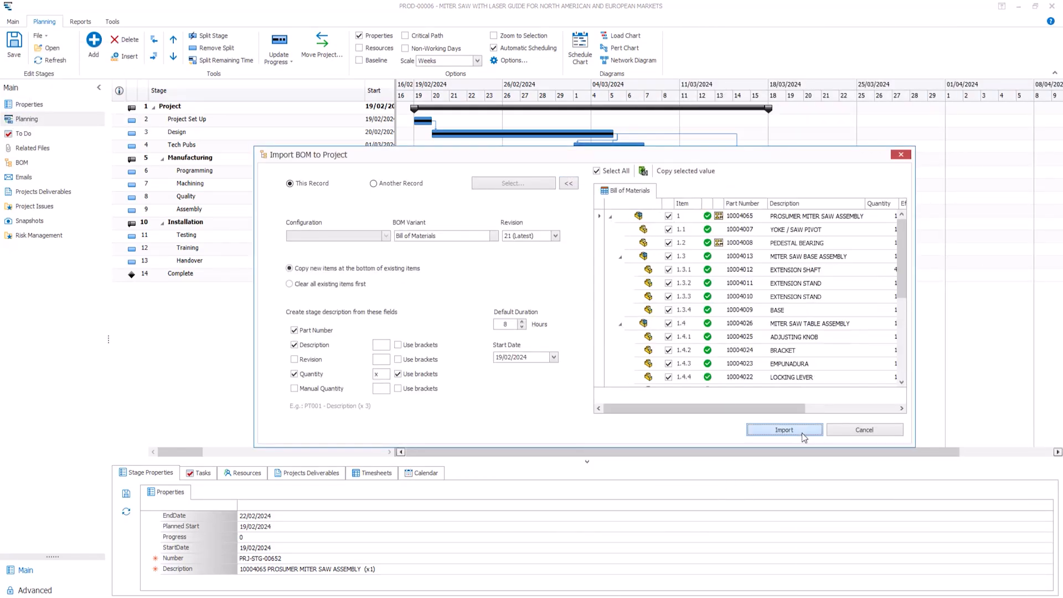
left_click(784, 429)
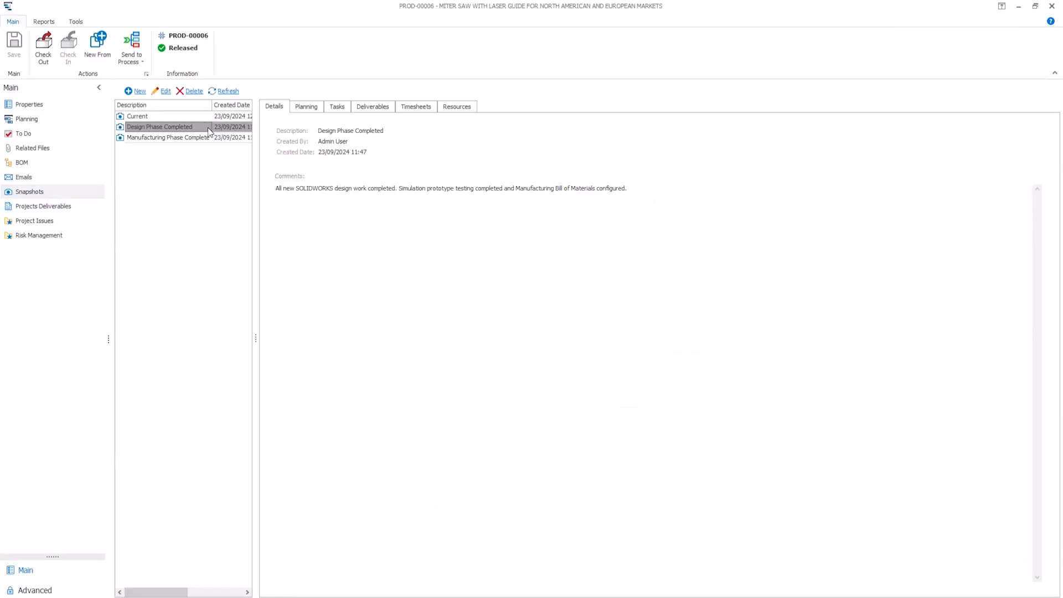
Compare the Design Phase Completed and Manufacturing Phase Complete snapshots' Planning and Tasks views
left_click(305, 107)
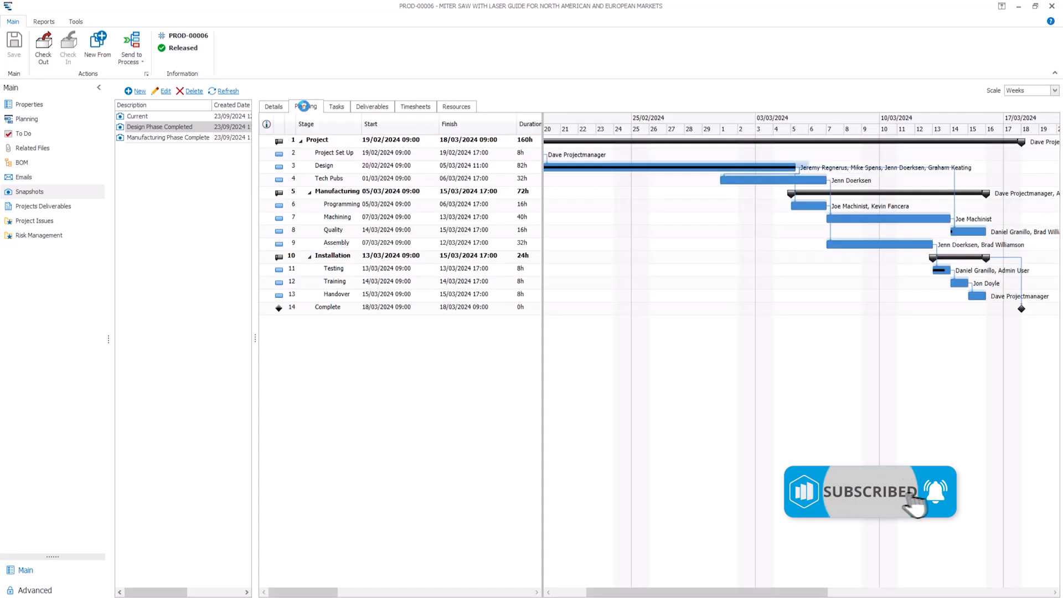
left_click(371, 106)
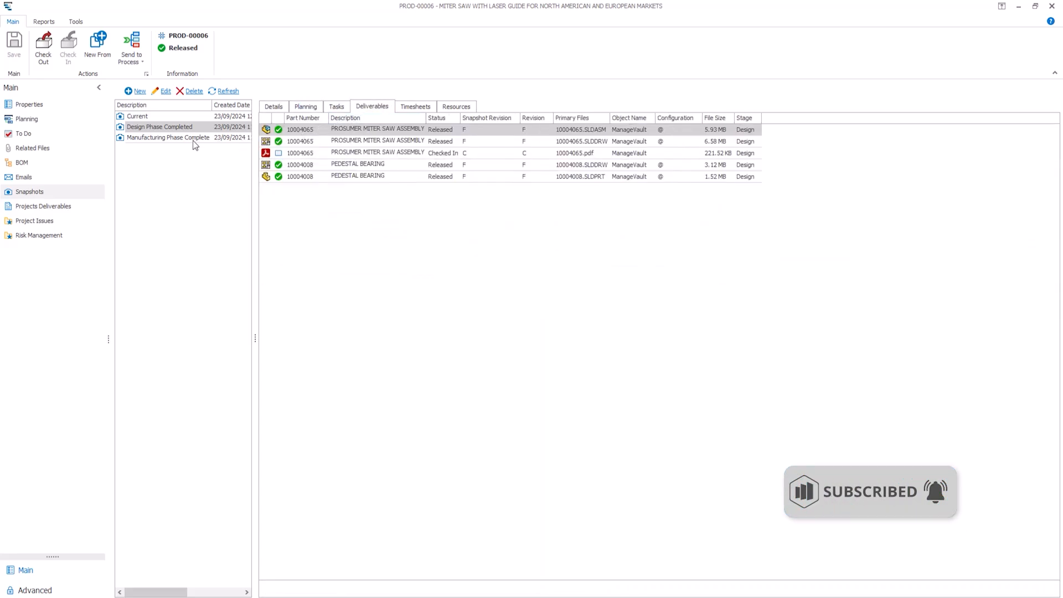
left_click(306, 106)
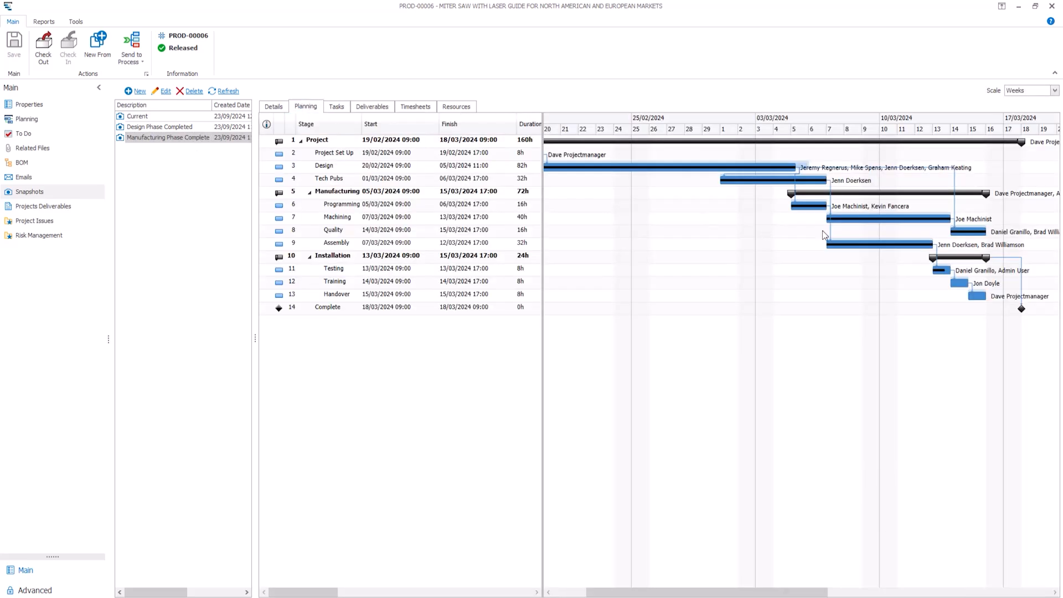
left_click(336, 106)
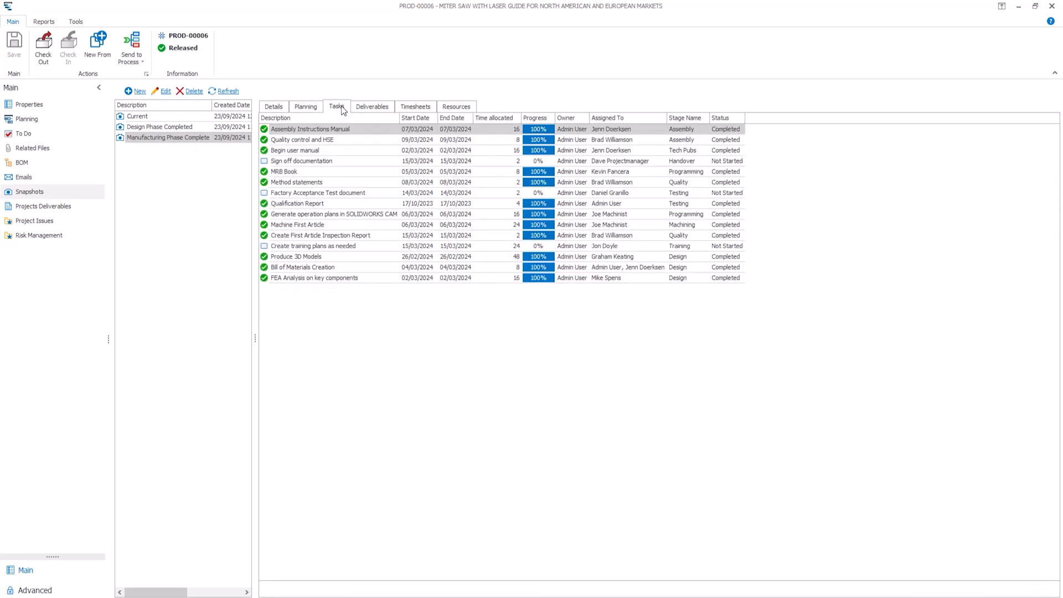
left_click(415, 106)
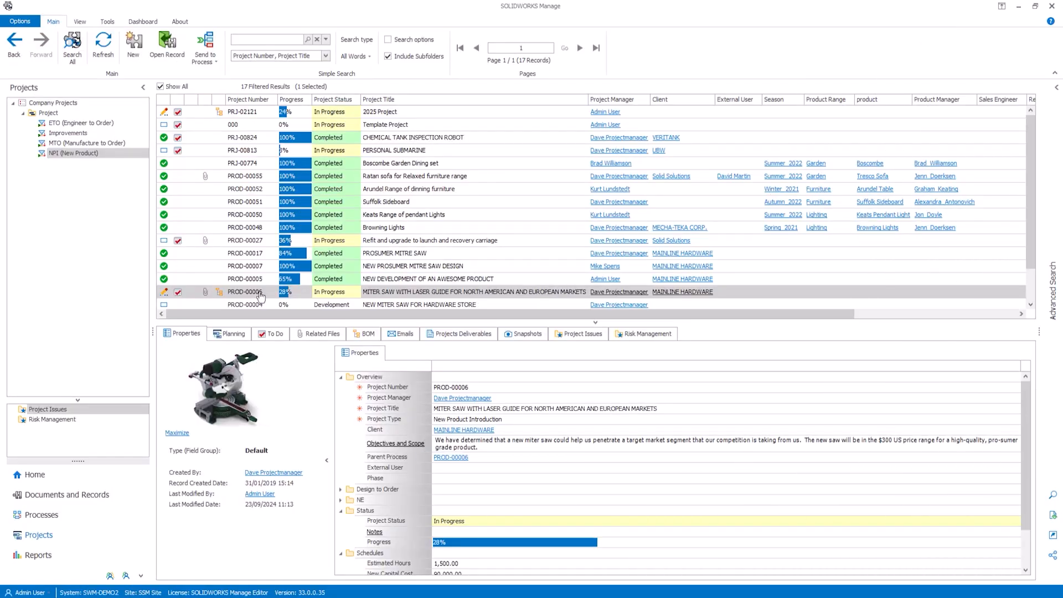
View the 2025 Project Summary report for PROD-00006
right_click(261, 292)
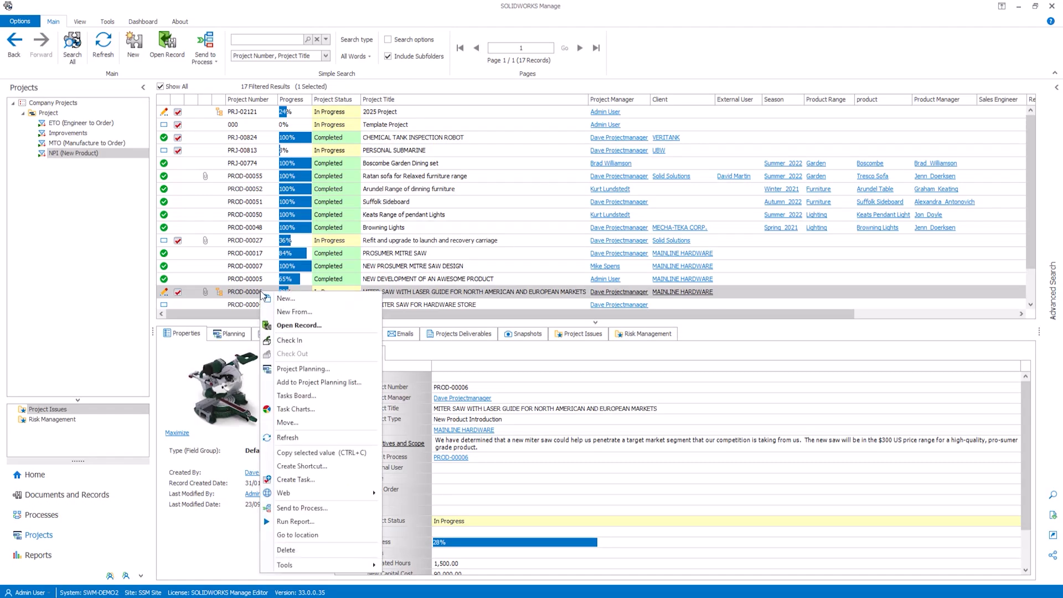
left_click(295, 521)
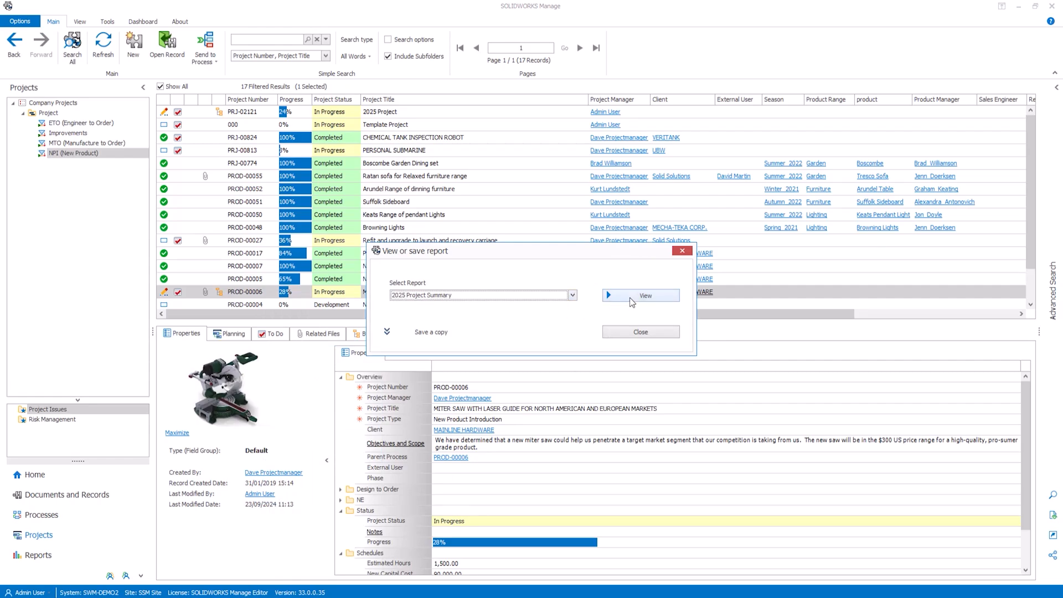
left_click(640, 295)
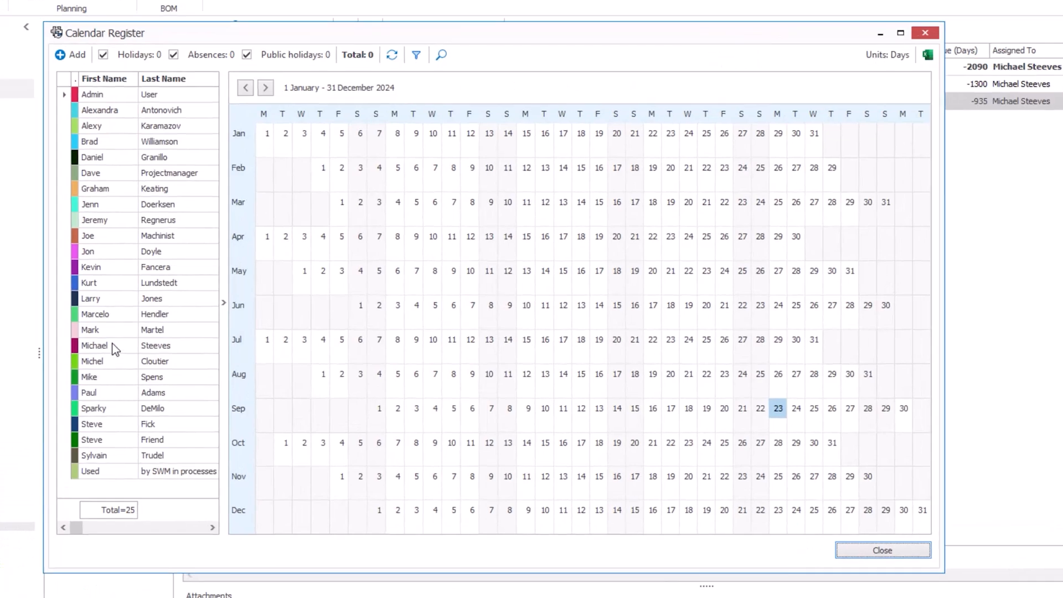
Check one user's booked holiday days, then group Capacity Planning by Months
left_click(69, 55)
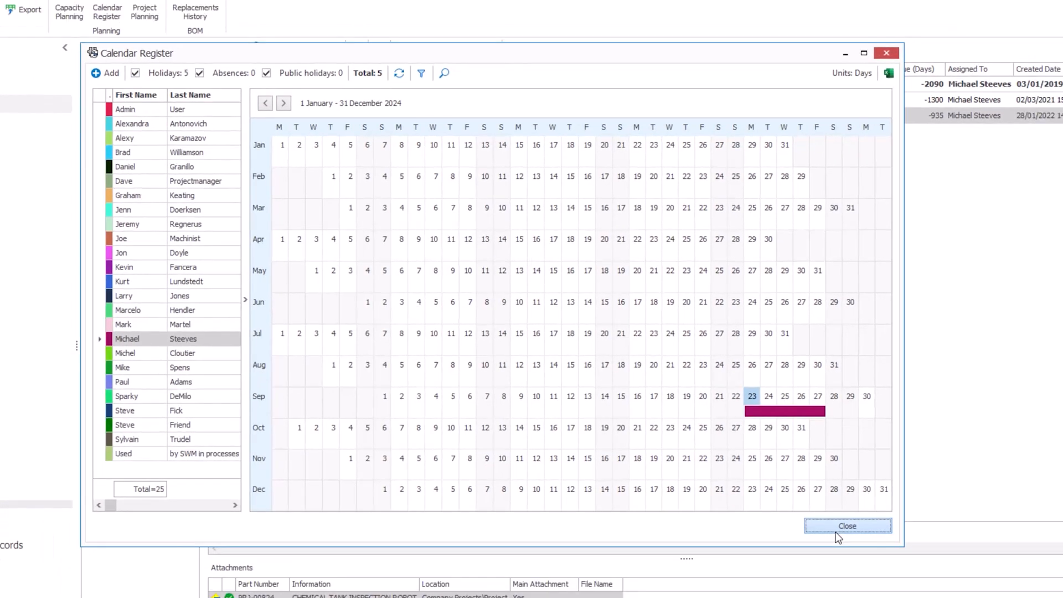
left_click(847, 525)
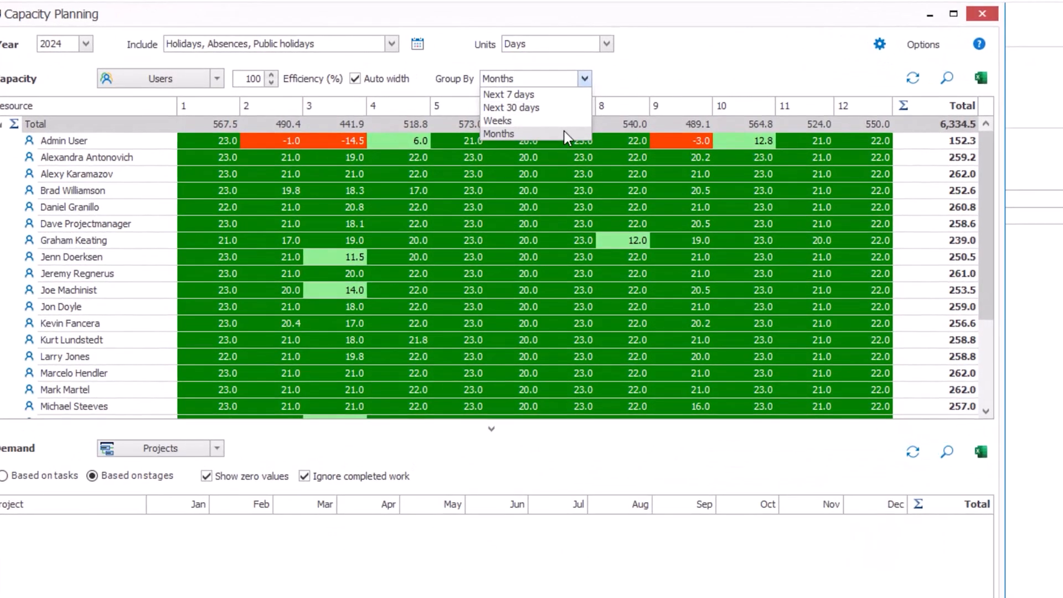
left_click(511, 108)
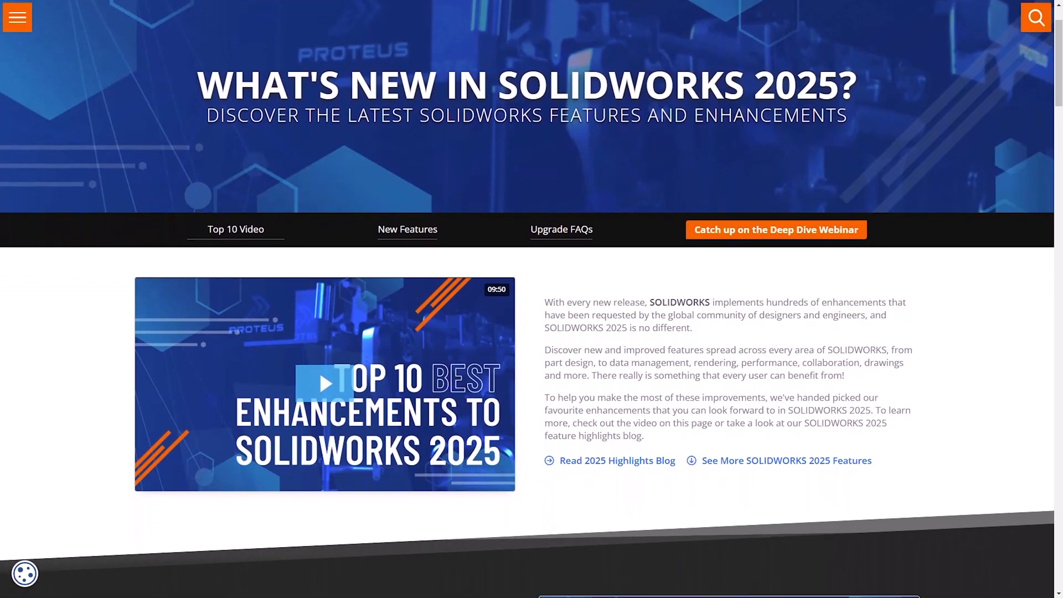
Scroll down the What's New in SOLIDWORKS 2025 page
scroll("down", 3)
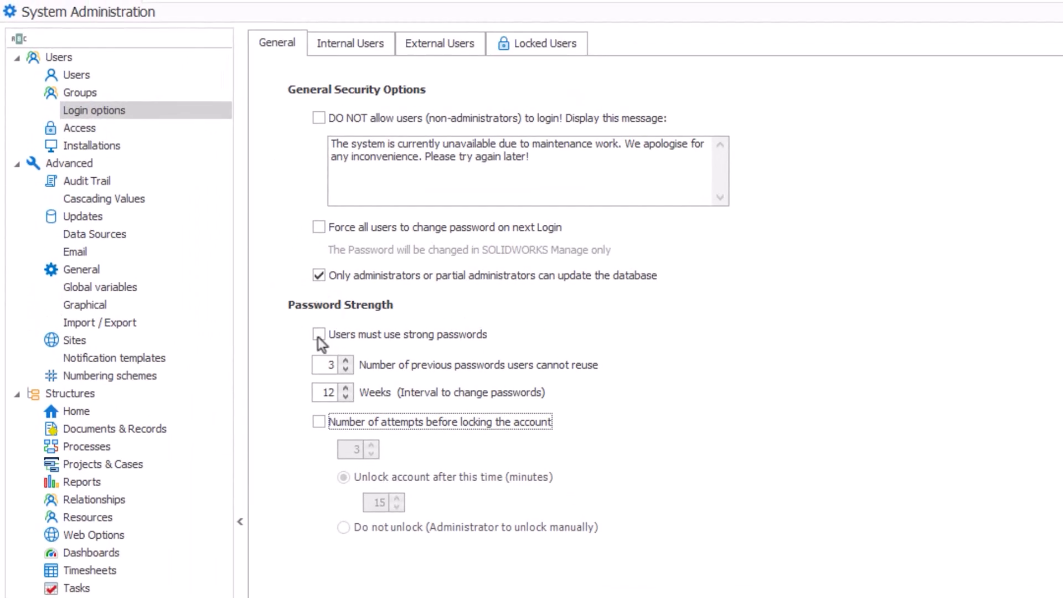
Enable strong passwords and Two-Factor Authentication for internal users in Login options
left_click(319, 335)
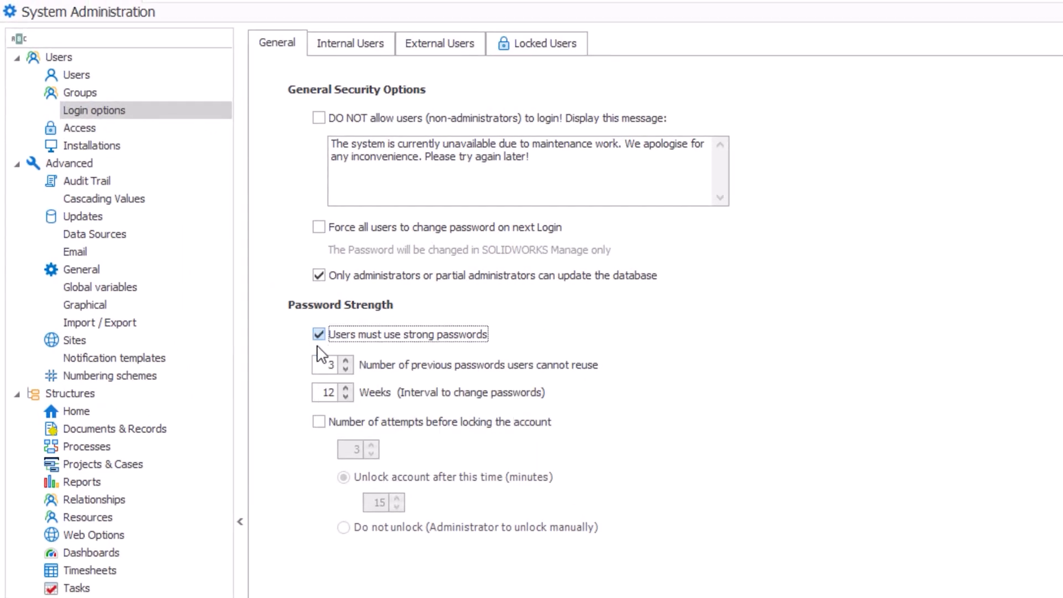
left_click(350, 43)
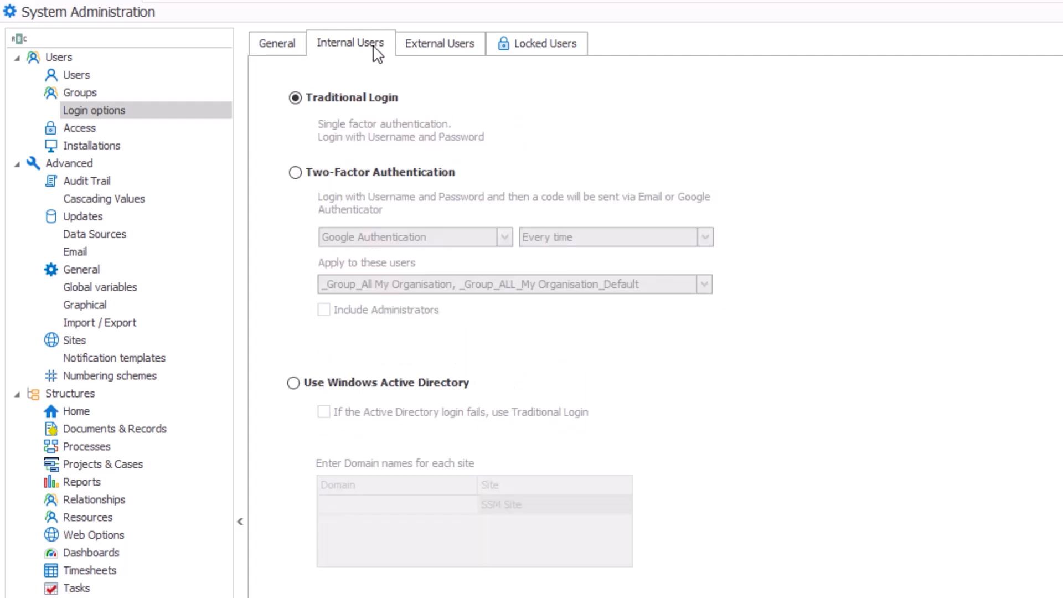
left_click(295, 172)
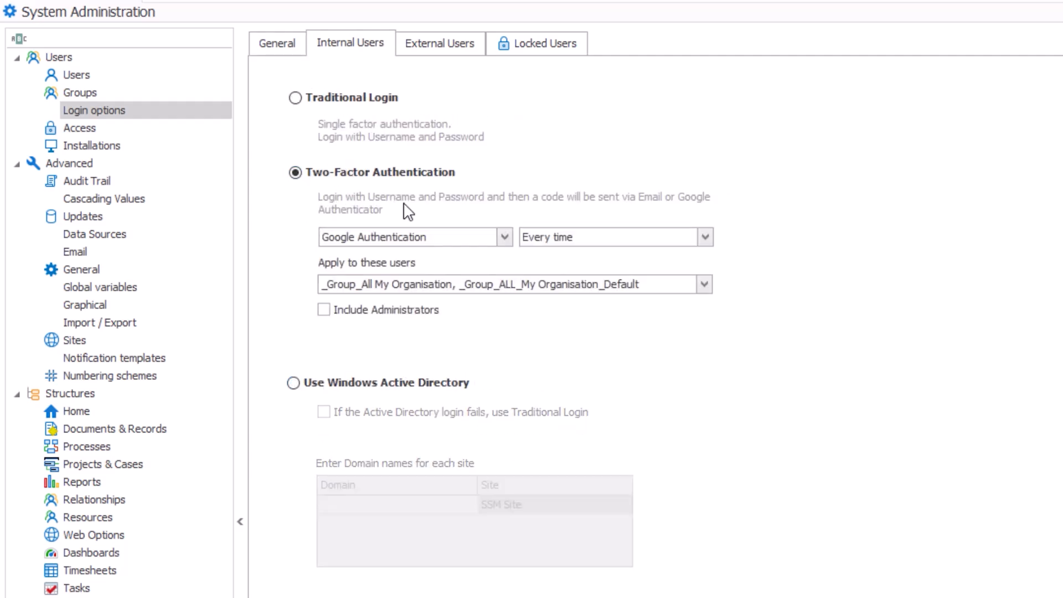
left_click(613, 237)
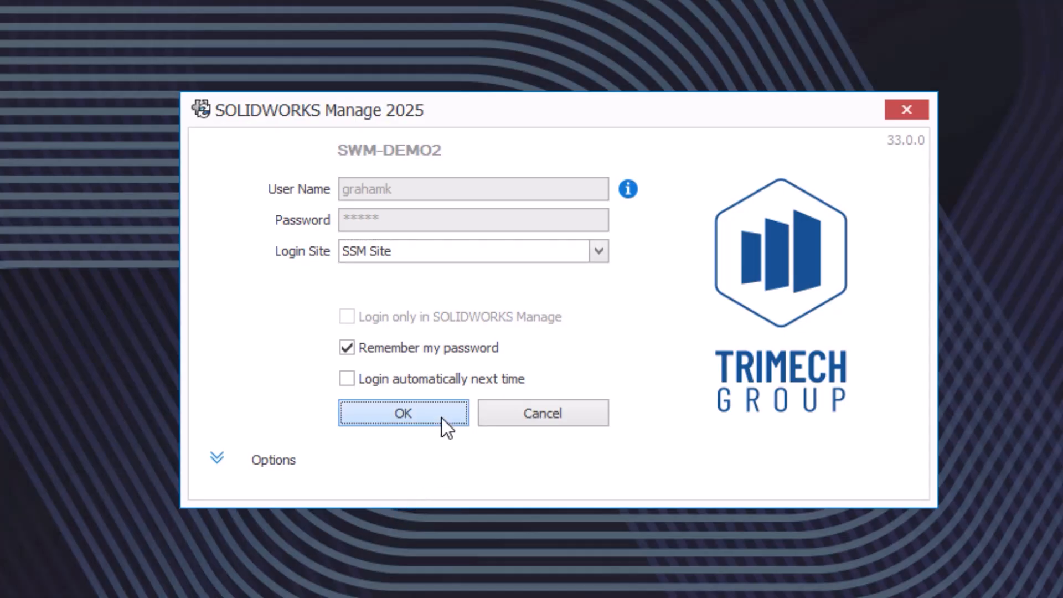
Submit the login credentials and start Google Authenticator setup to show its QR code
left_click(403, 413)
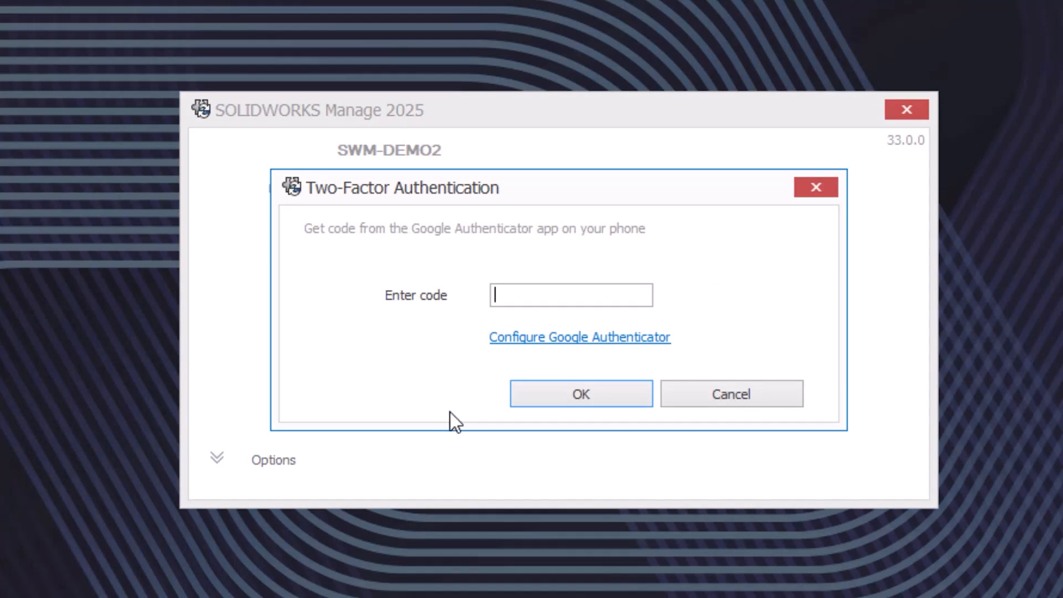
left_click(579, 337)
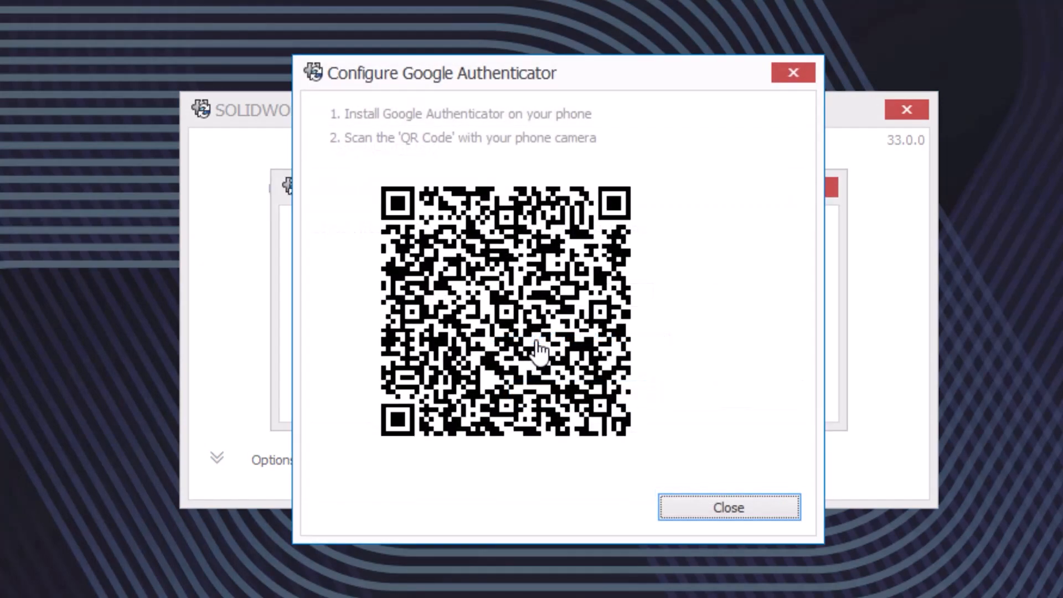